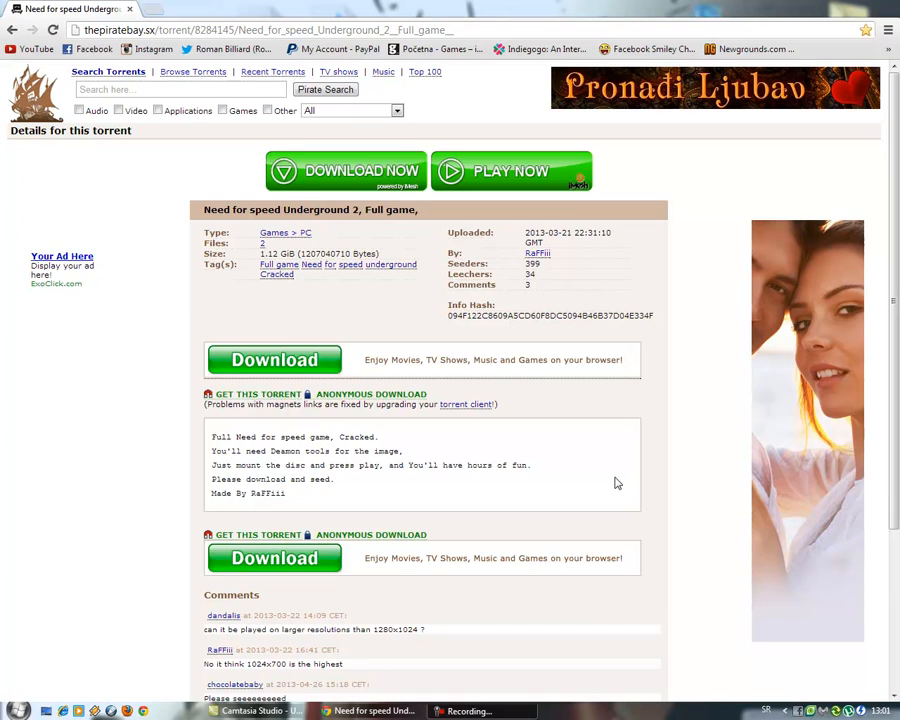
mouse_move(352, 224)
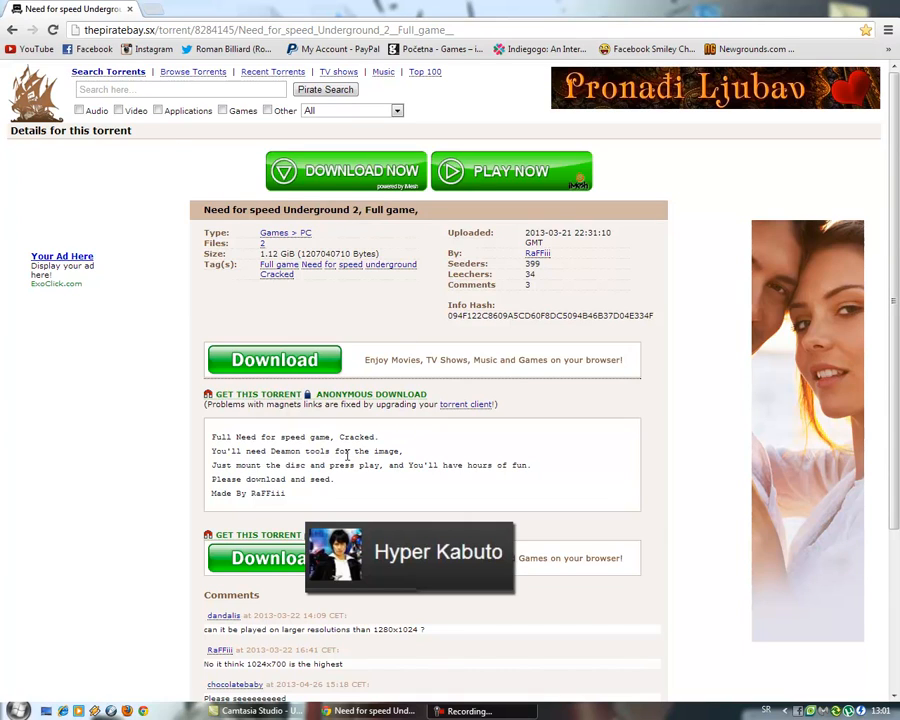
mouse_move(428, 600)
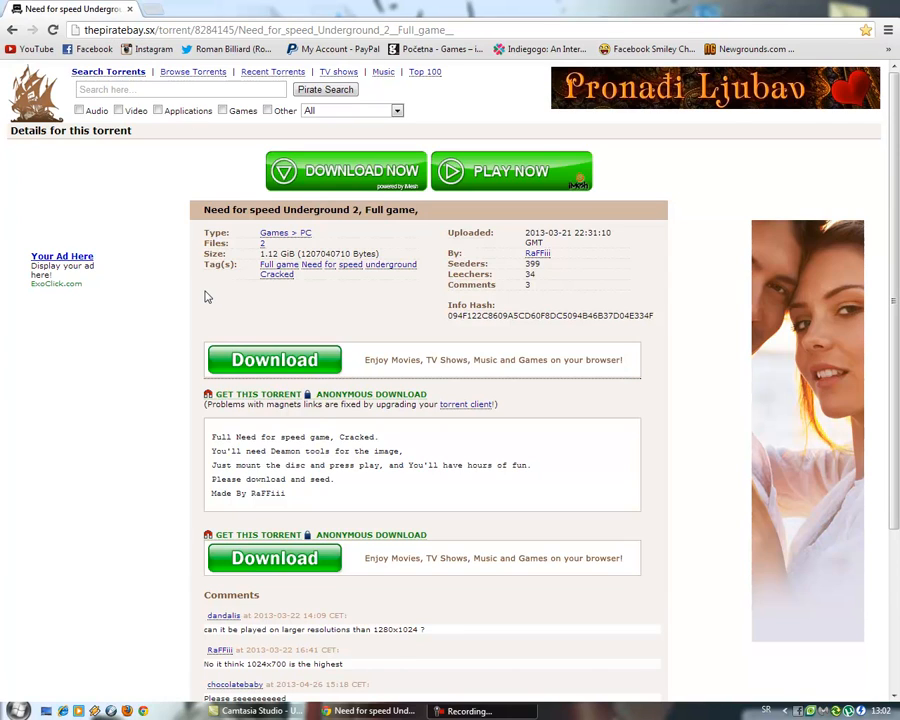
mouse_move(168, 68)
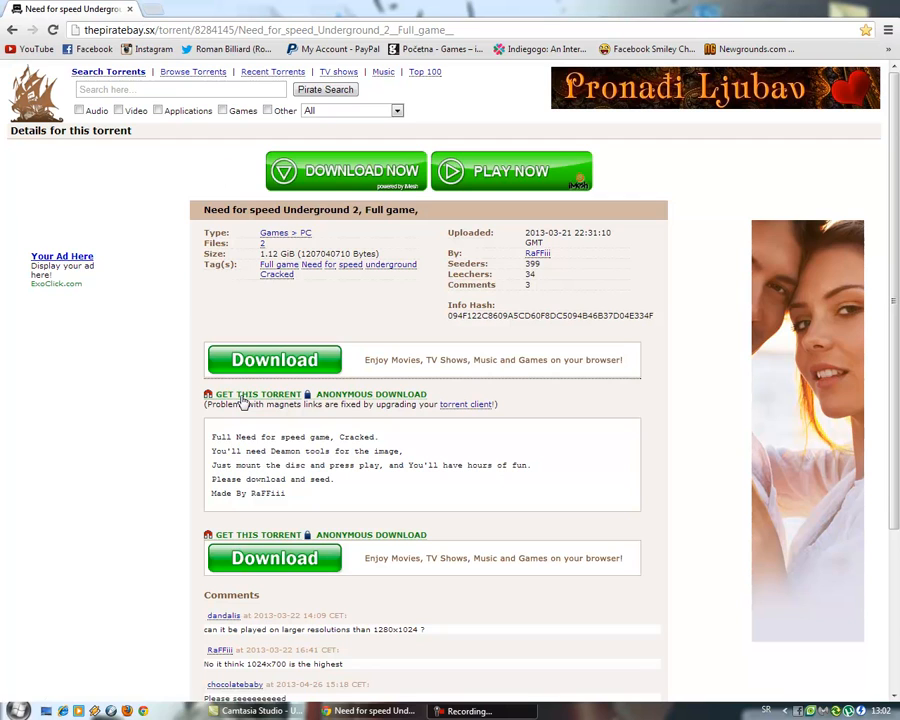
Hand the magnet link to uTorrent, decline reloading trackers, and open the finished torrent's options.
left_click(244, 400)
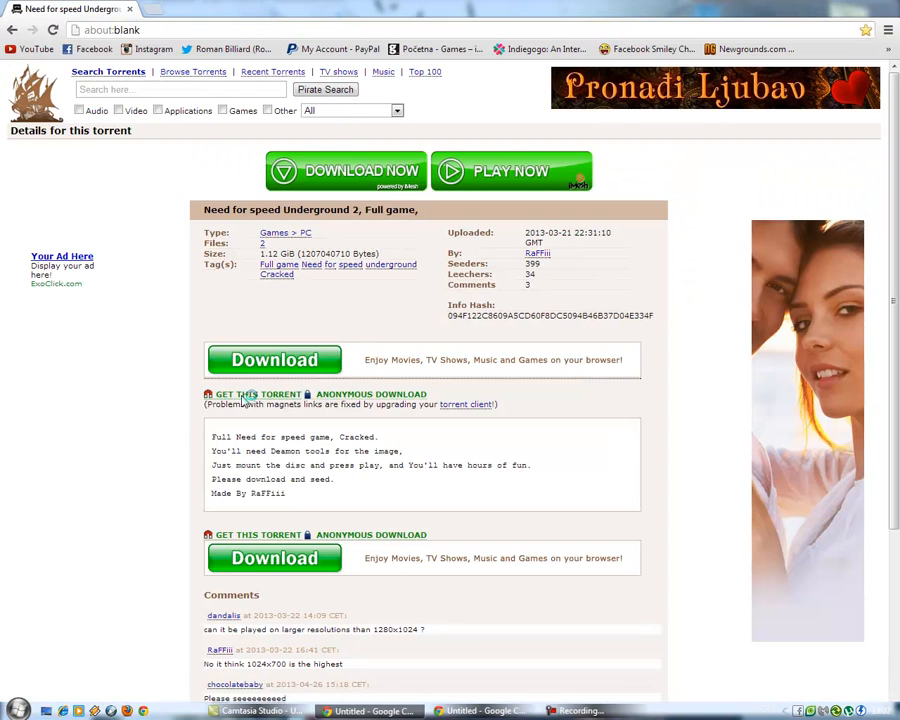
left_click(256, 392)
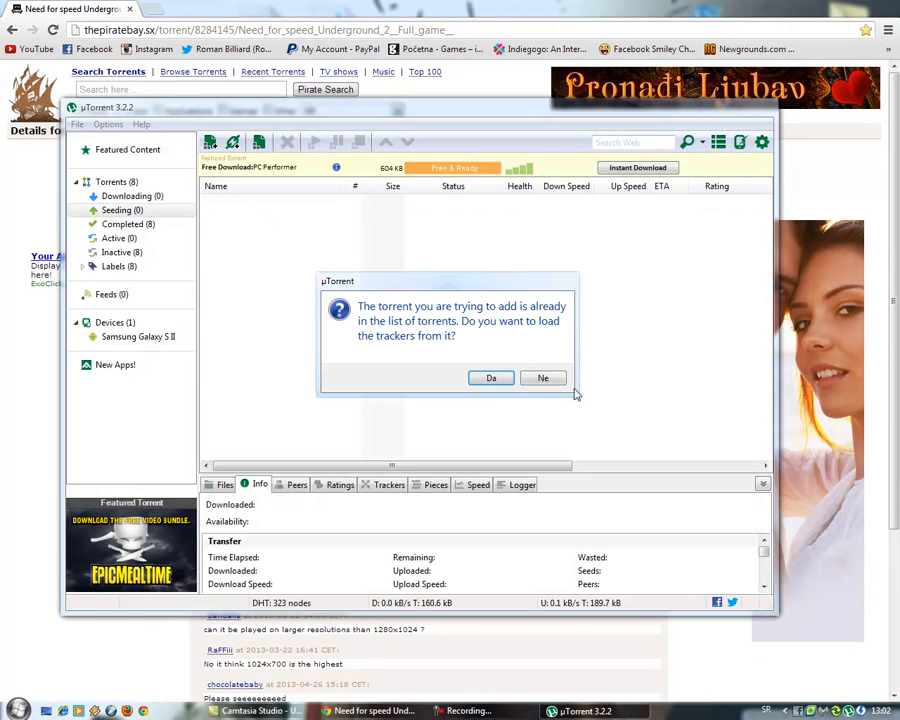
left_click(544, 376)
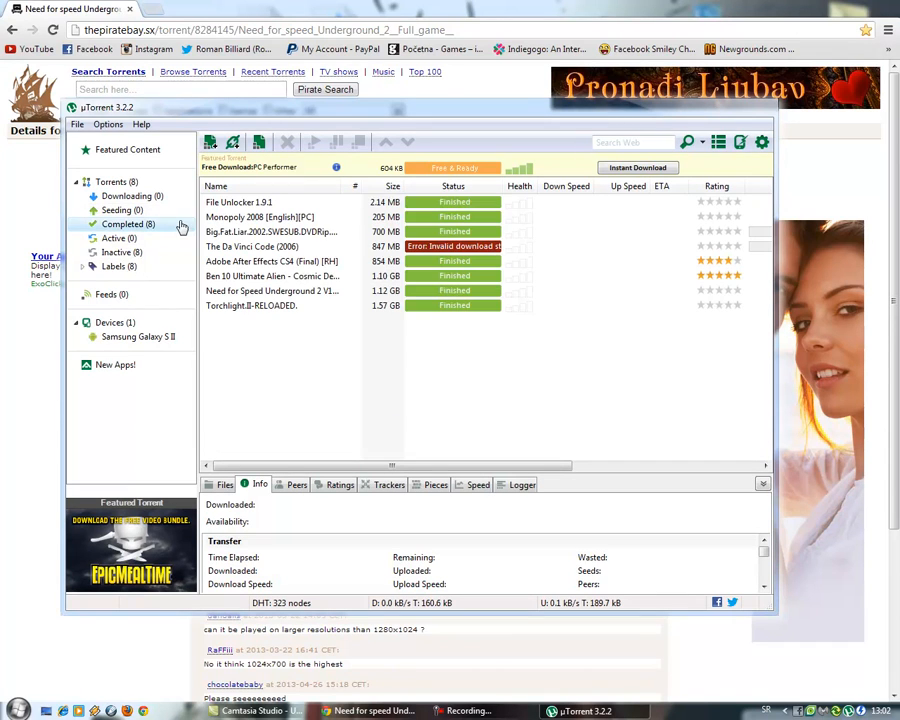
right_click(270, 292)
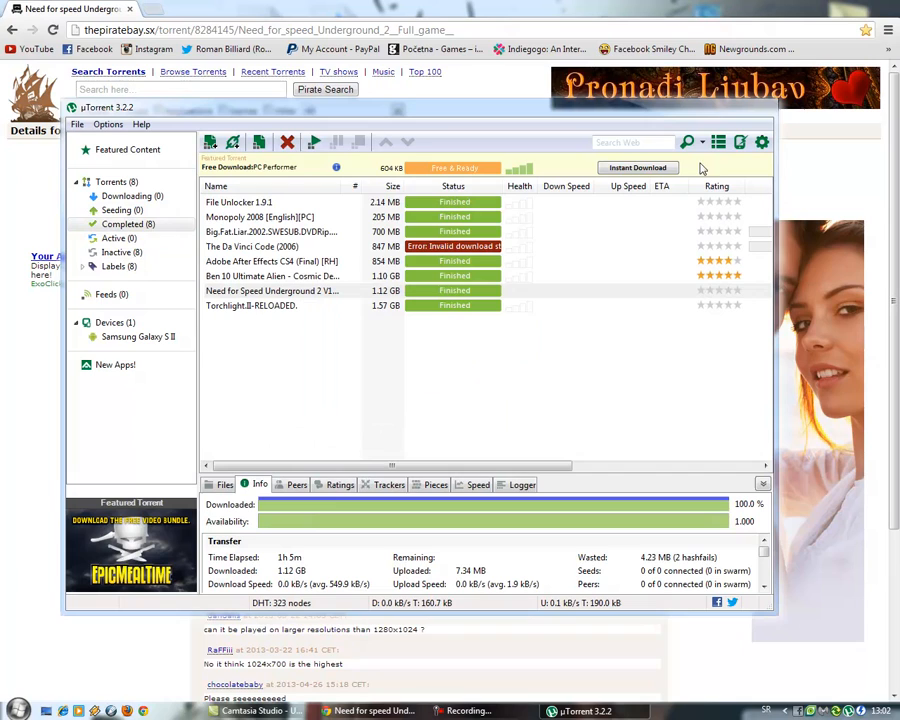
mouse_move(762, 108)
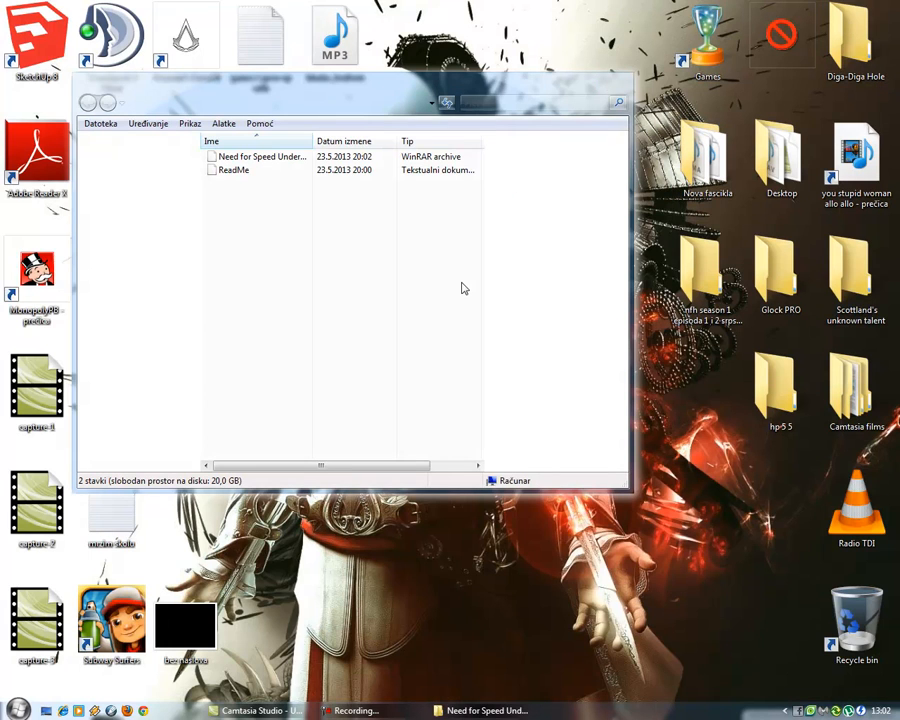
Select the Need for Speed archive in the download folder and bring up Mount'n Drive Manager.
double_click(260, 156)
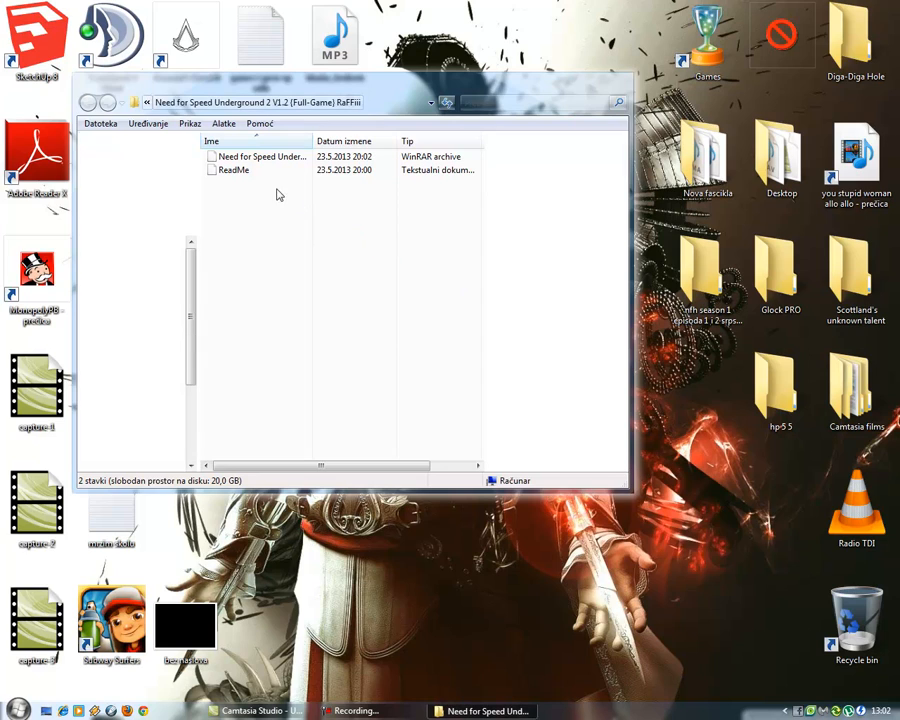
left_click(260, 156)
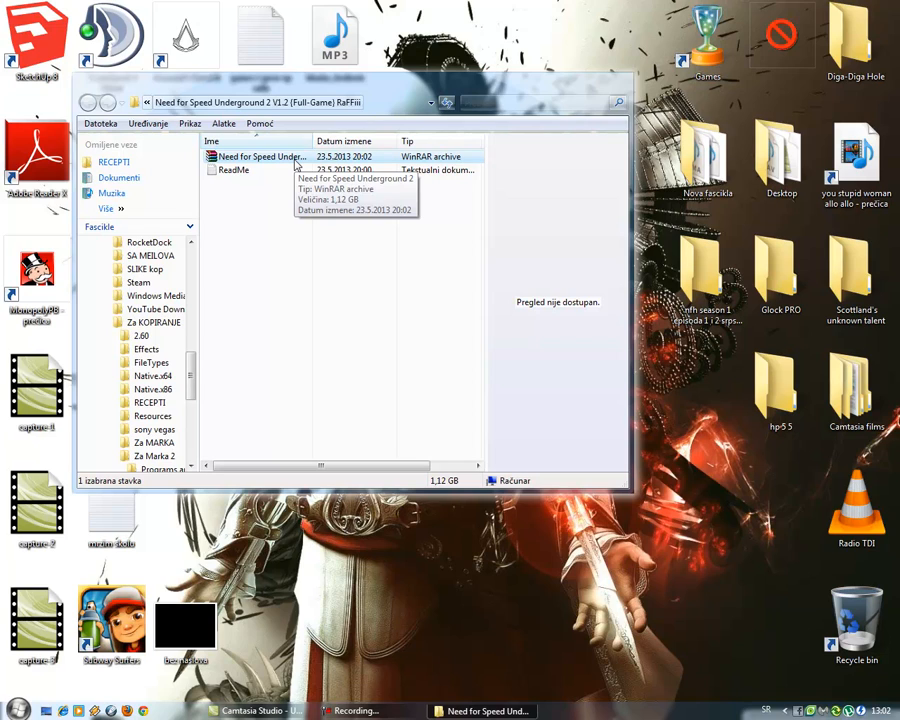
mouse_move(528, 380)
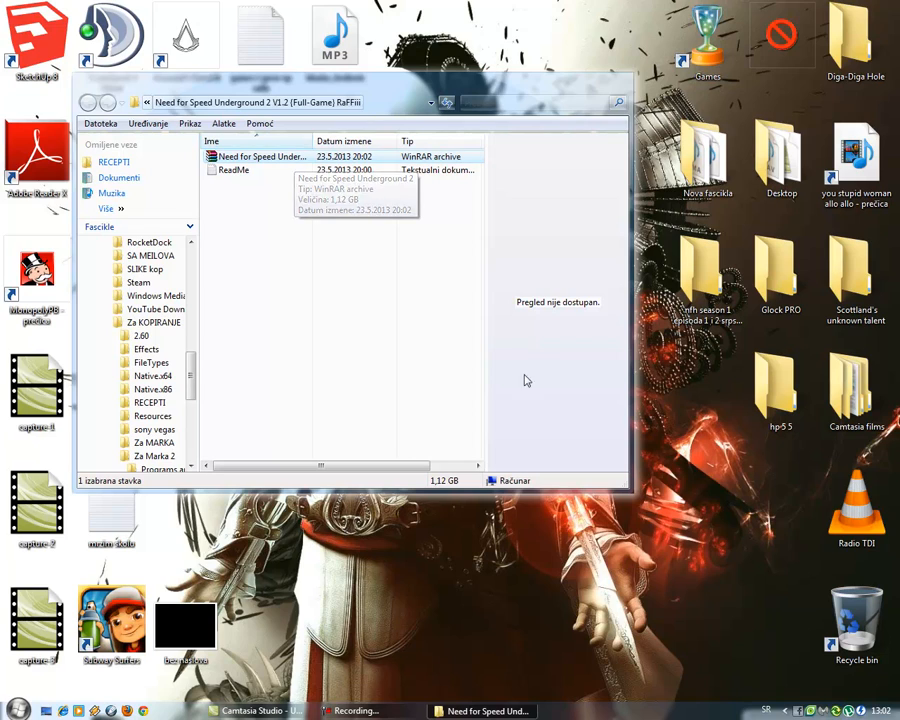
scroll("down", 3)
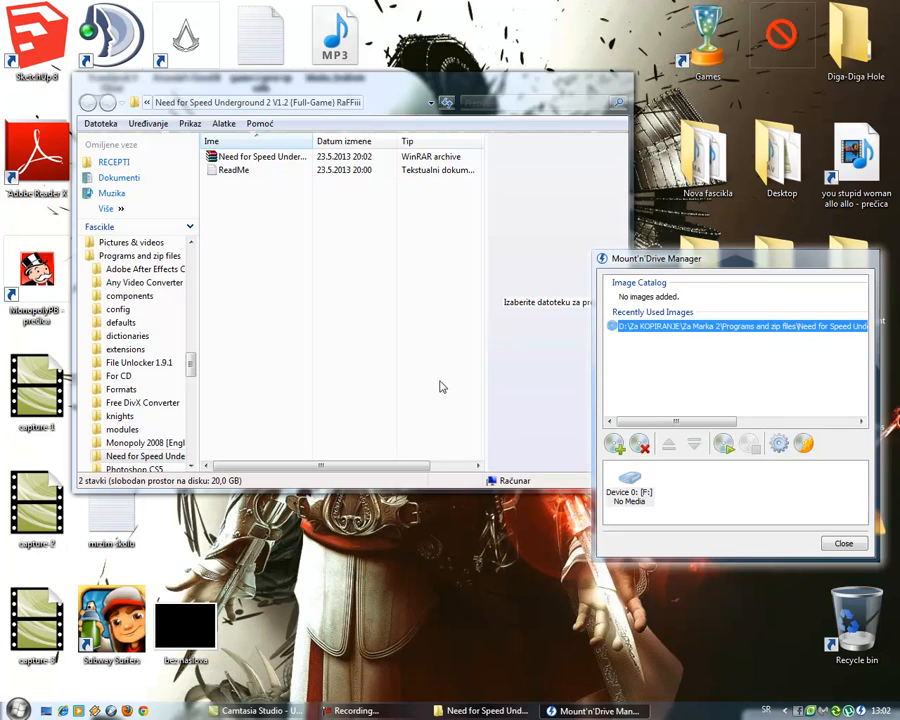
Mount the recently used Need for Speed Underground 2 image as virtual drive F: (1.12 GB).
left_click(262, 156)
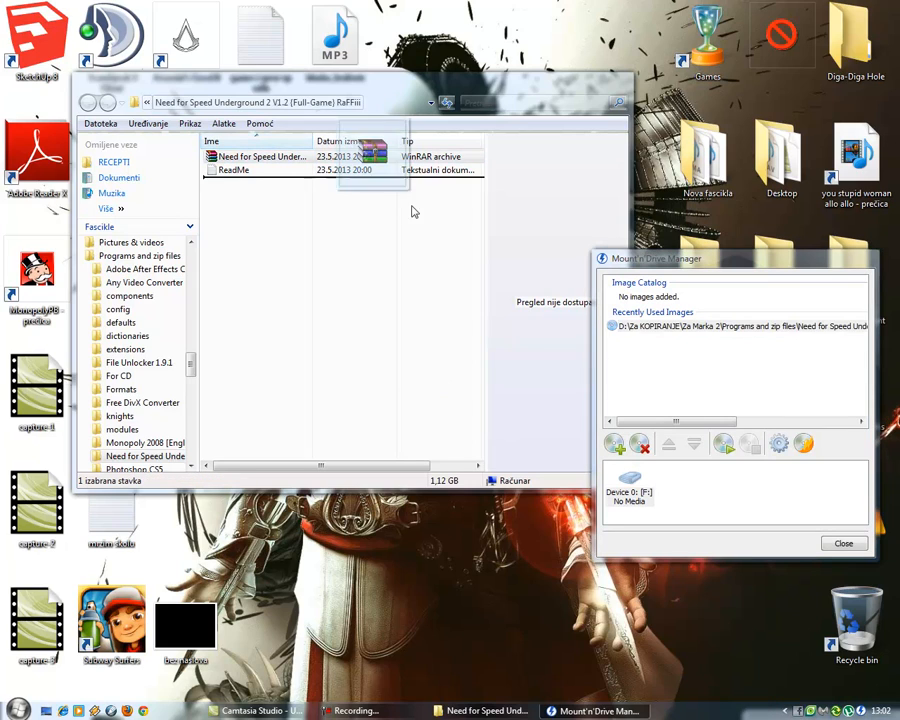
left_click(740, 326)
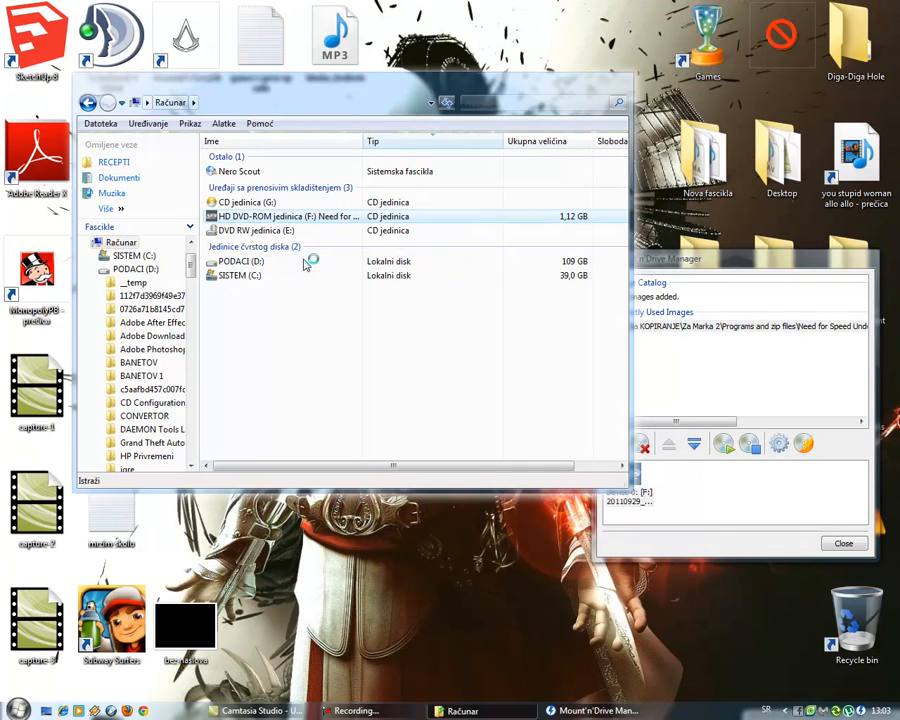
Browse drive F: down to the Setup application and pull up the address-bar location list.
double_click(280, 216)
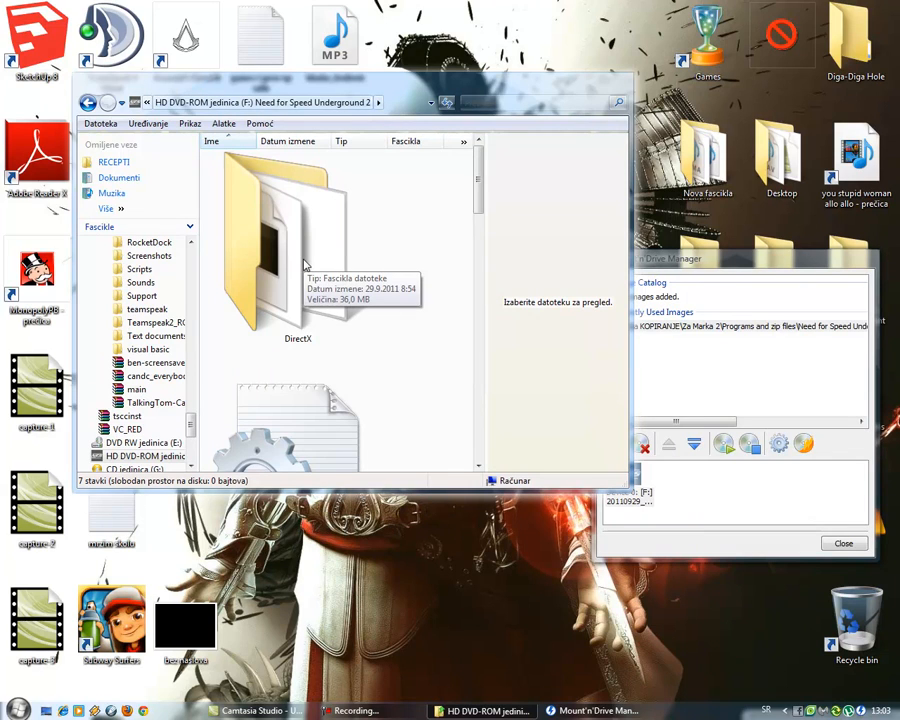
scroll("down", 3)
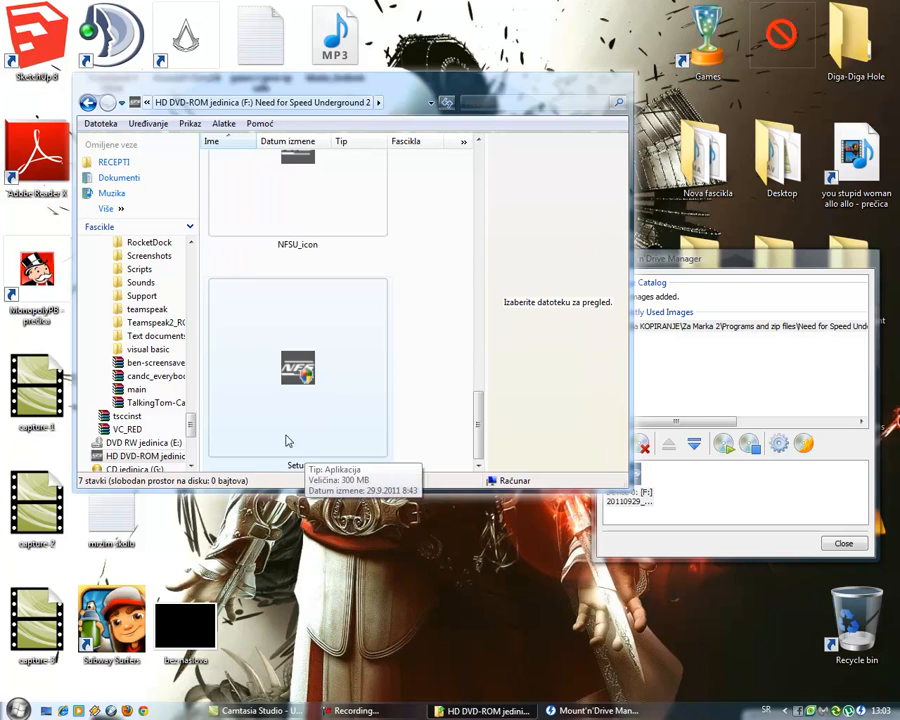
mouse_move(344, 380)
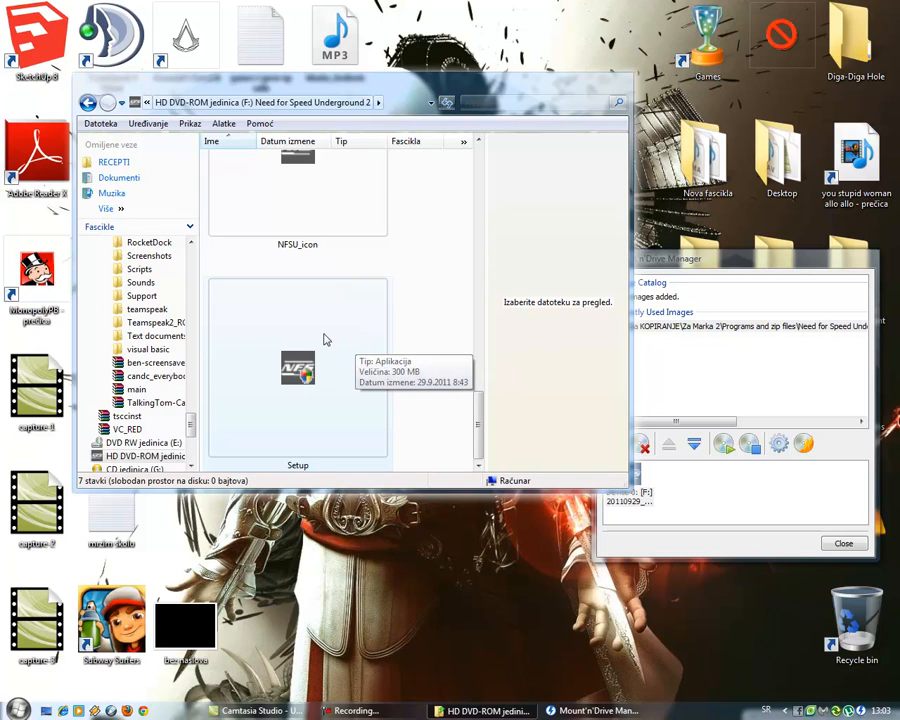
mouse_move(384, 338)
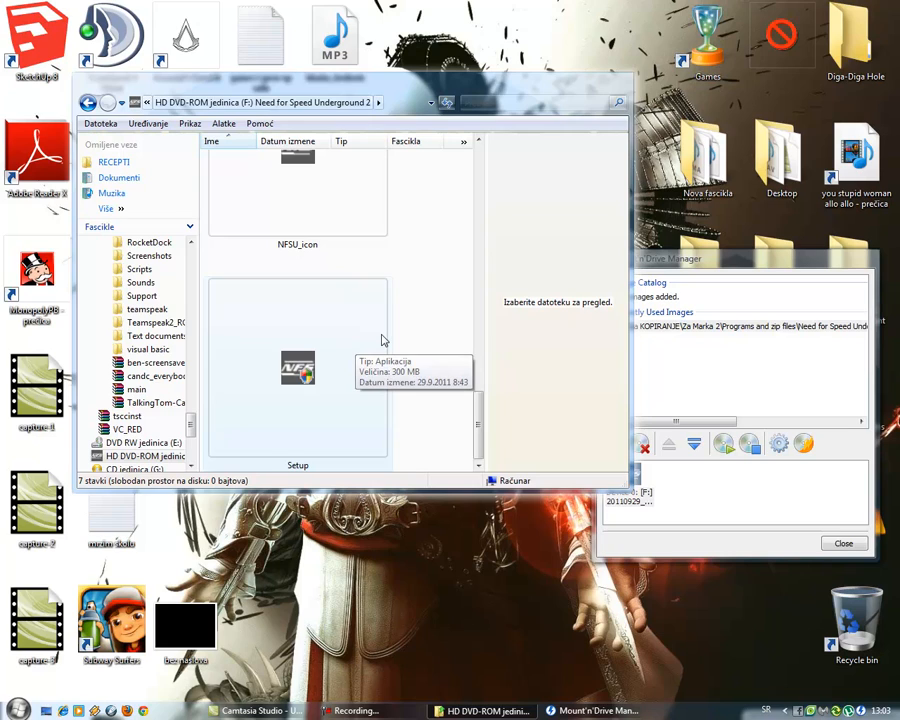
mouse_move(480, 338)
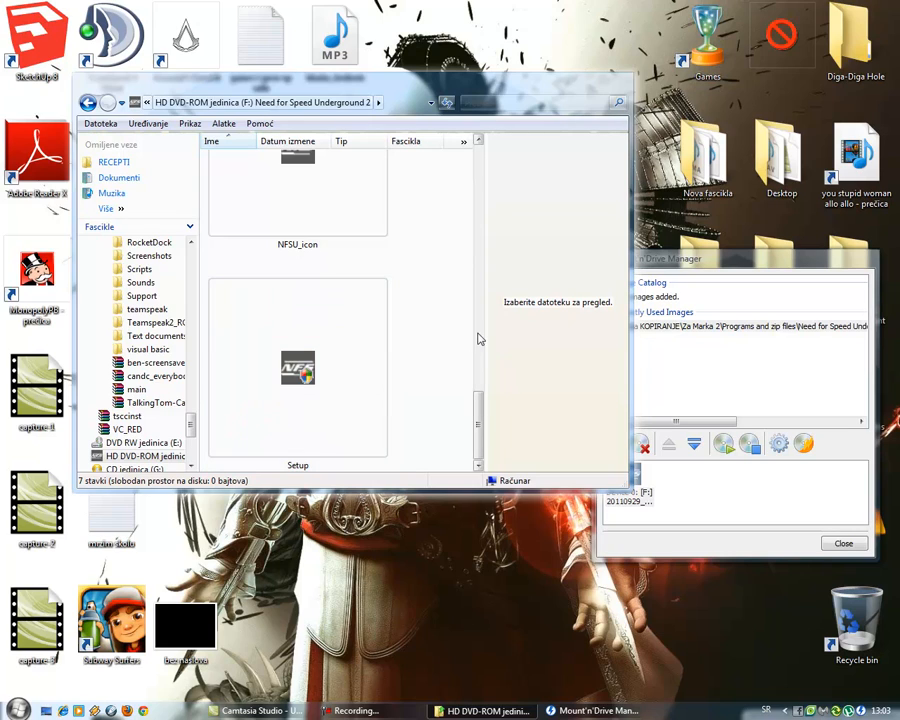
left_click(296, 368)
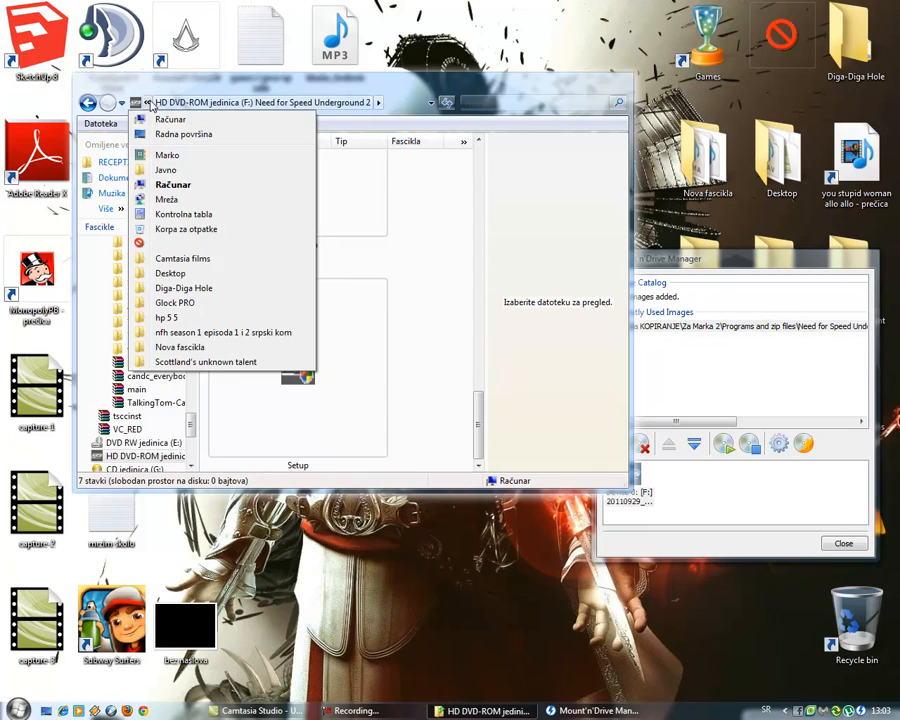
mouse_move(184, 134)
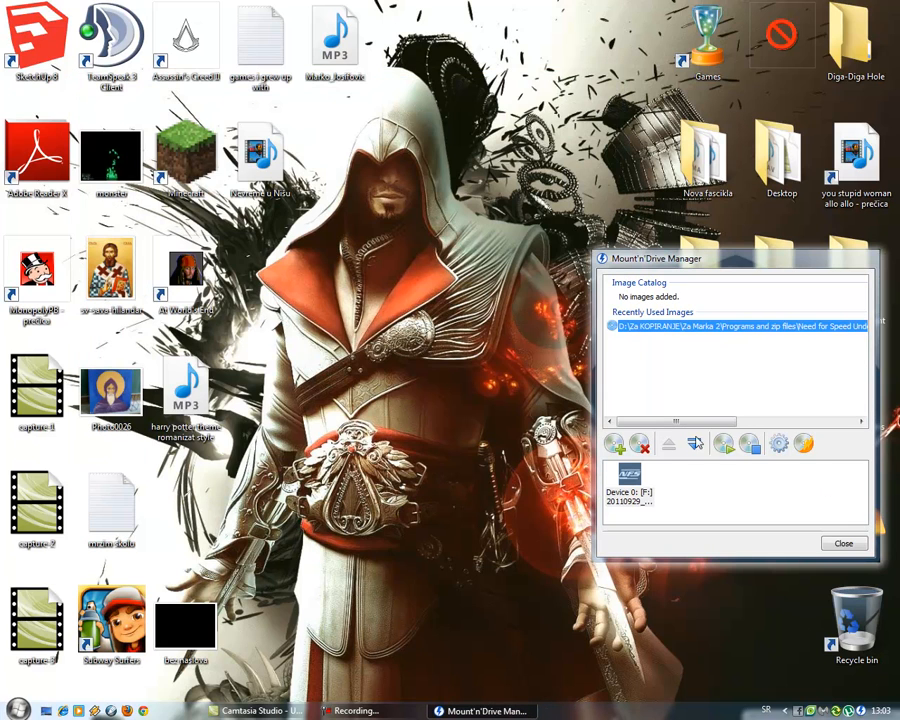
Unmount the Need for Speed image from the selected virtual device.
left_click(750, 444)
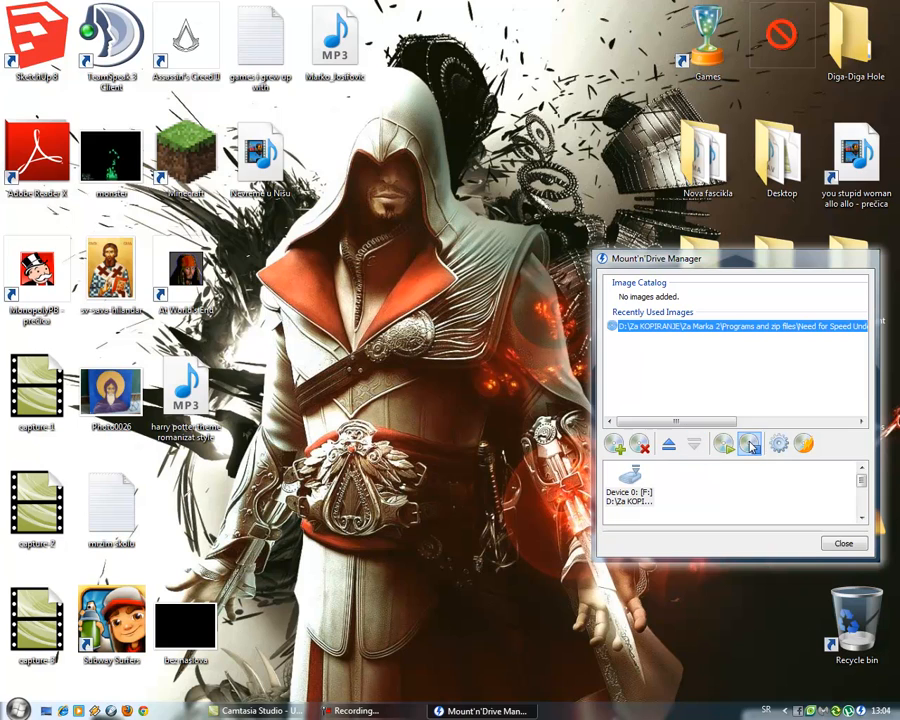
left_click(844, 544)
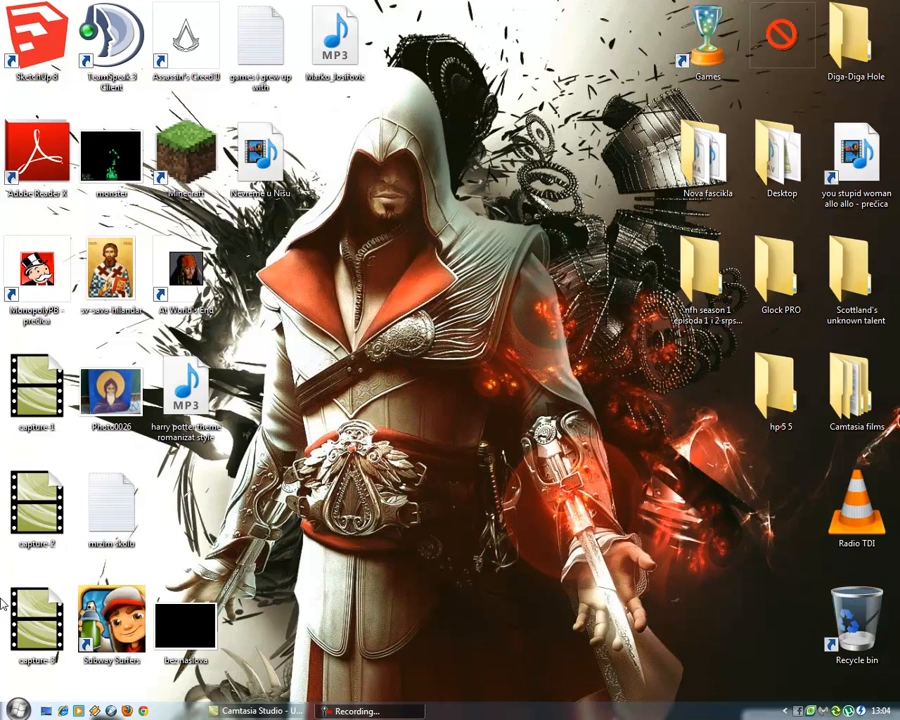
left_click(16, 710)
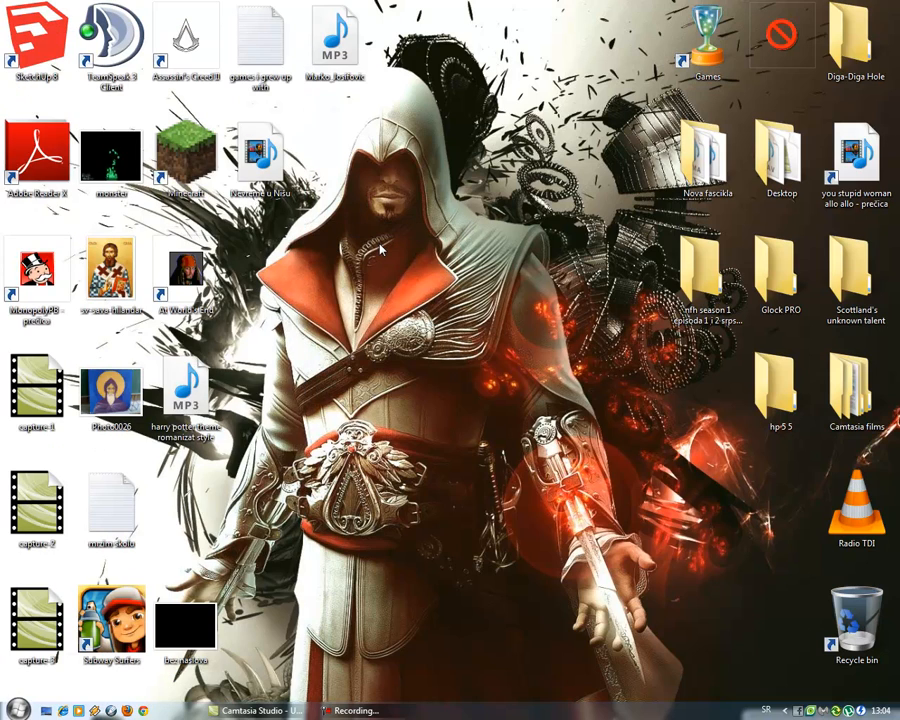
mouse_move(362, 340)
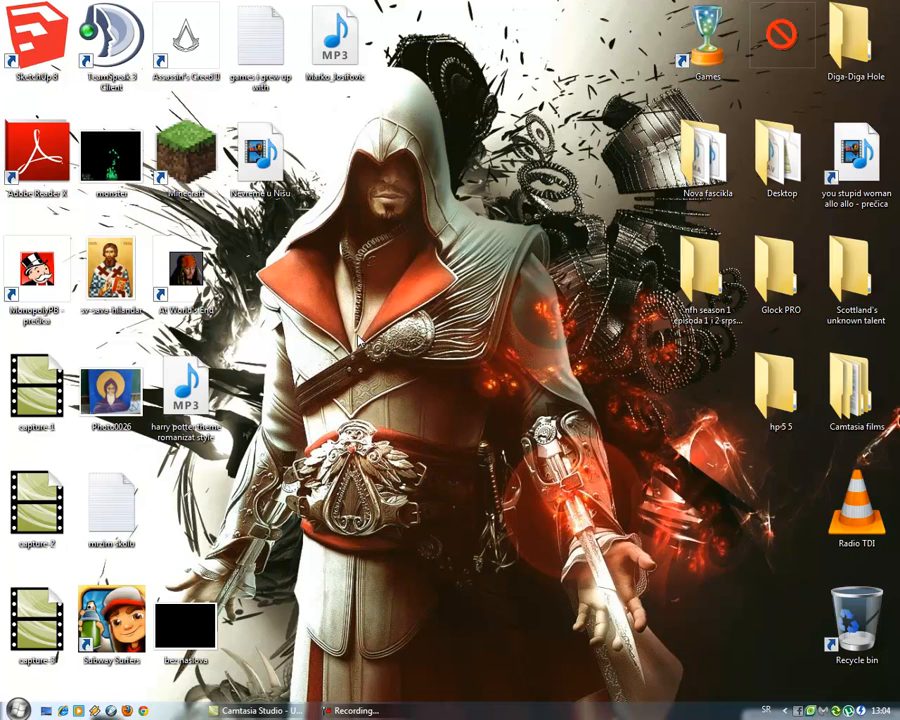
mouse_move(336, 688)
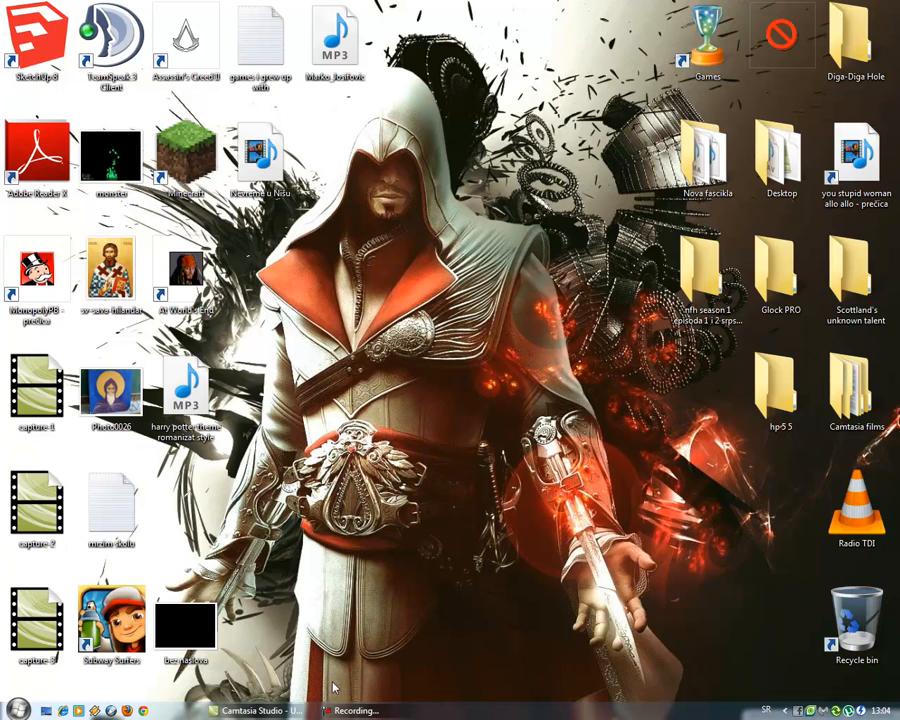